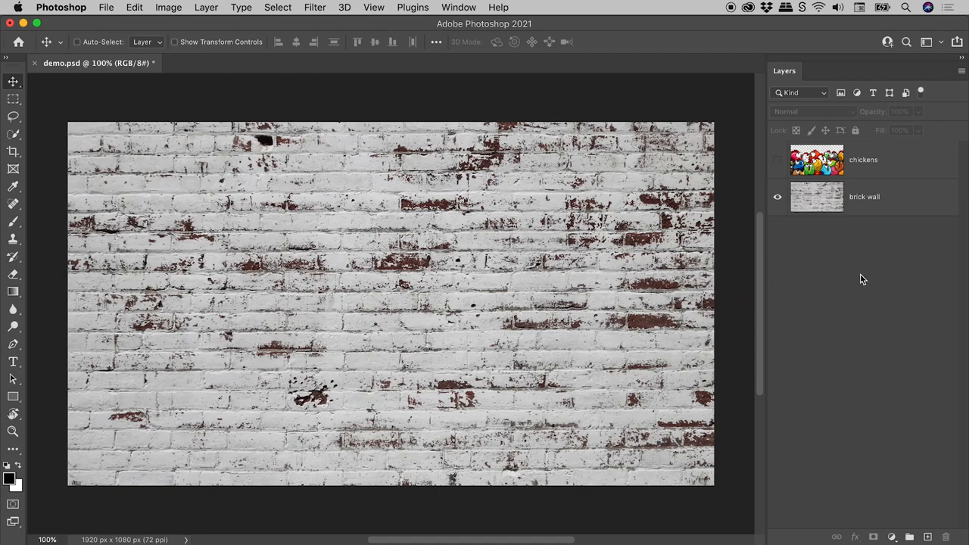
# Step: Select the chickens layer above the brick wall layer and turn its visibility on
pyautogui.click(864, 197)
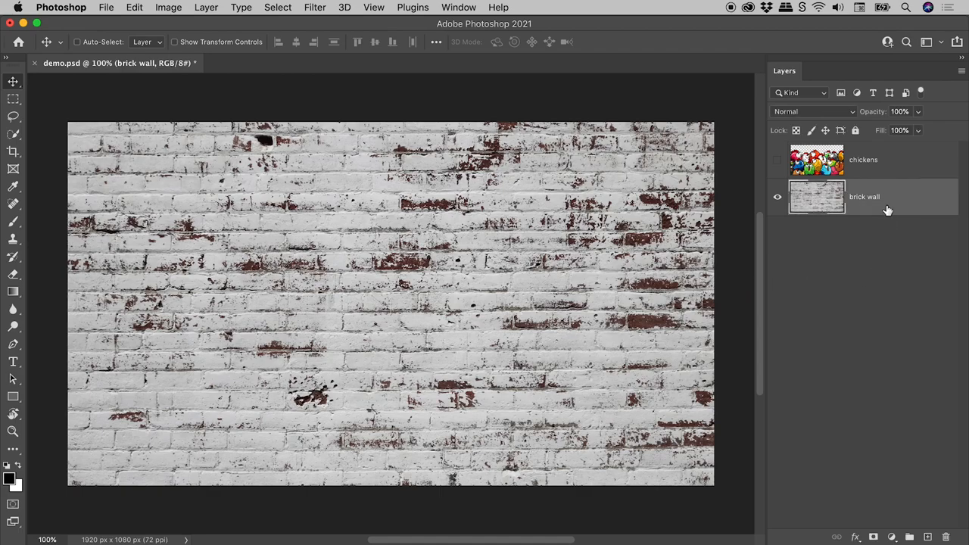
pyautogui.click(864, 160)
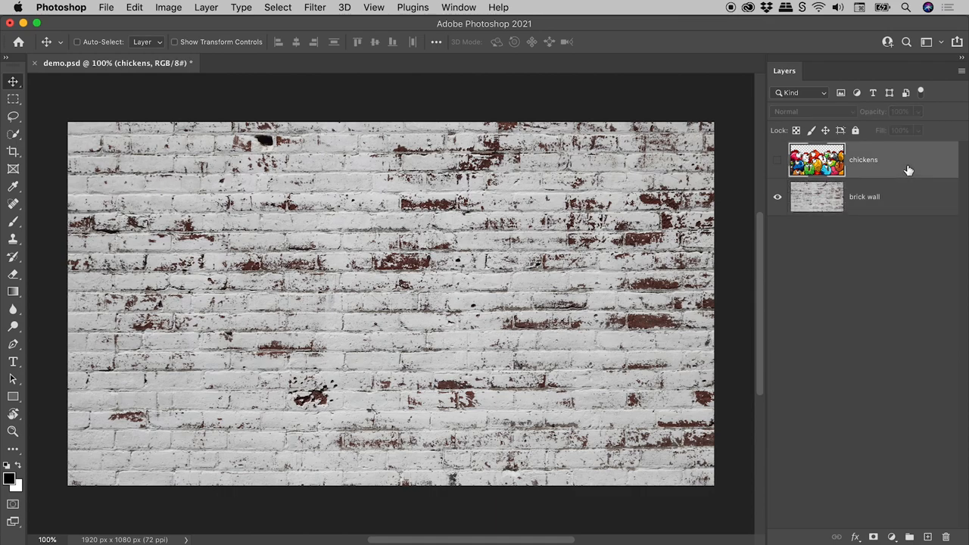
pyautogui.click(777, 161)
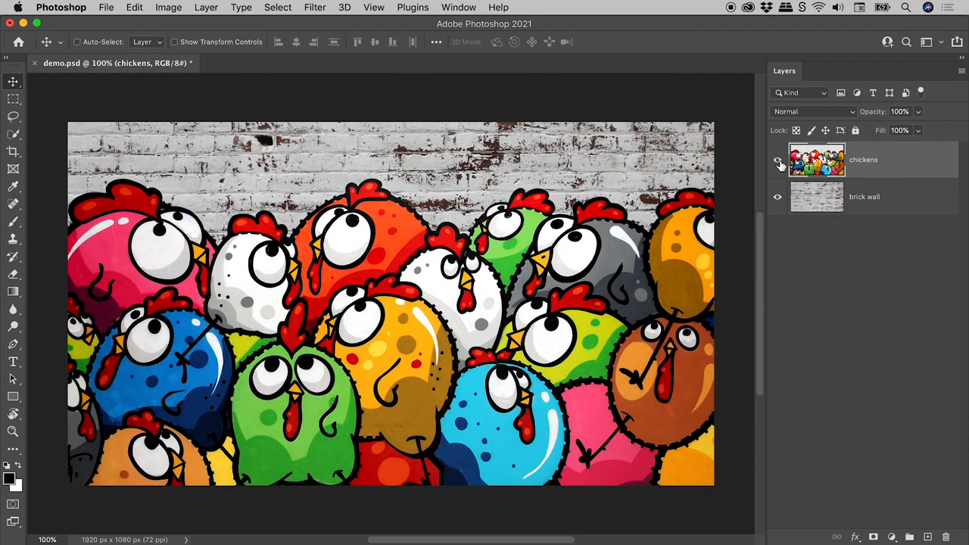
pyautogui.moveTo(776, 161)
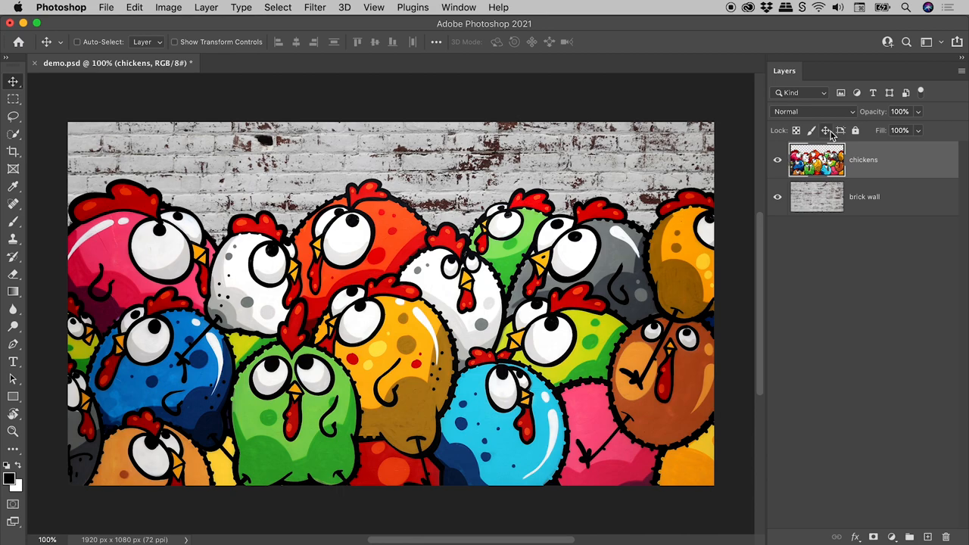
pyautogui.click(814, 112)
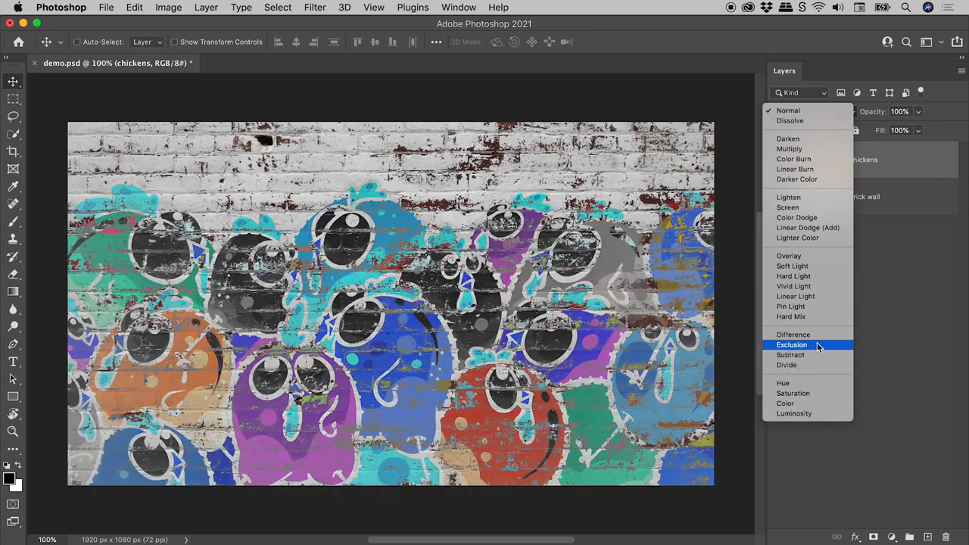
pyautogui.click(788, 109)
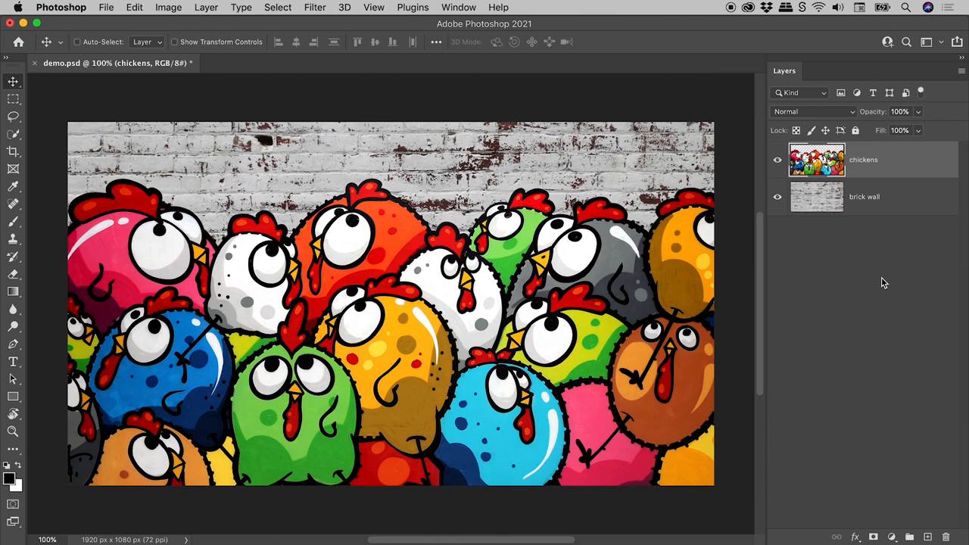
pyautogui.moveTo(918, 164)
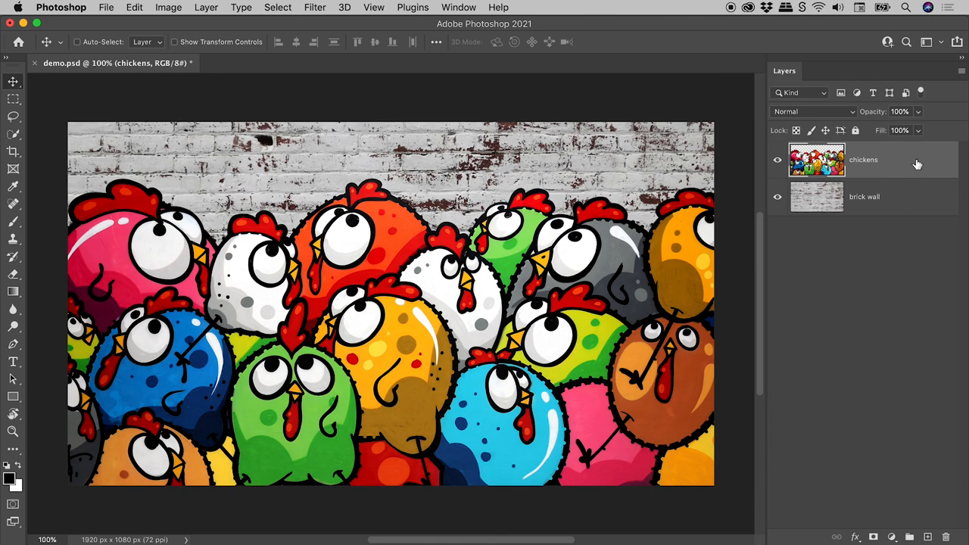
pyautogui.moveTo(908, 167)
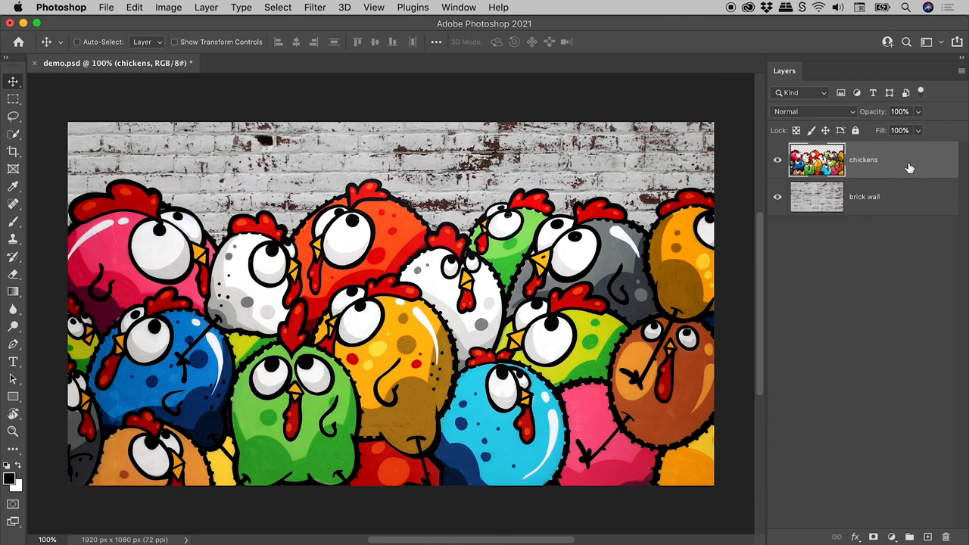
pyautogui.moveTo(12, 82)
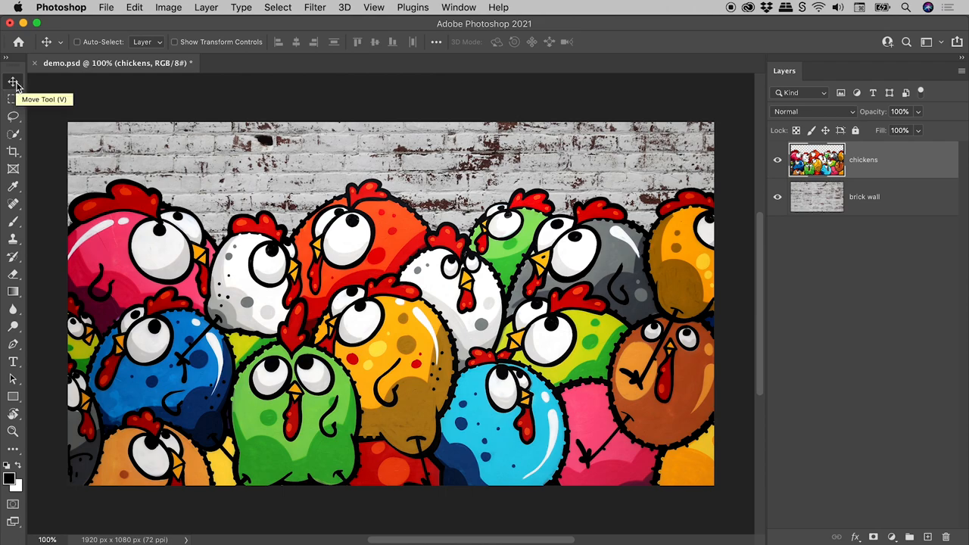
pyautogui.moveTo(61, 97)
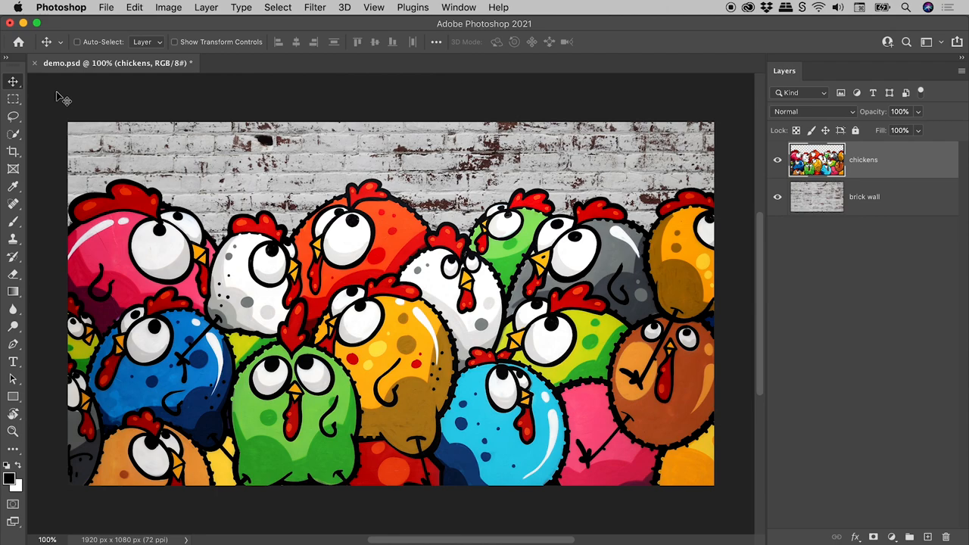
# Step: Preview Darken, Color Burn, Lighten, Linear Burn and Dissolve blending on the chickens, then revert to Normal
pyautogui.click(815, 112)
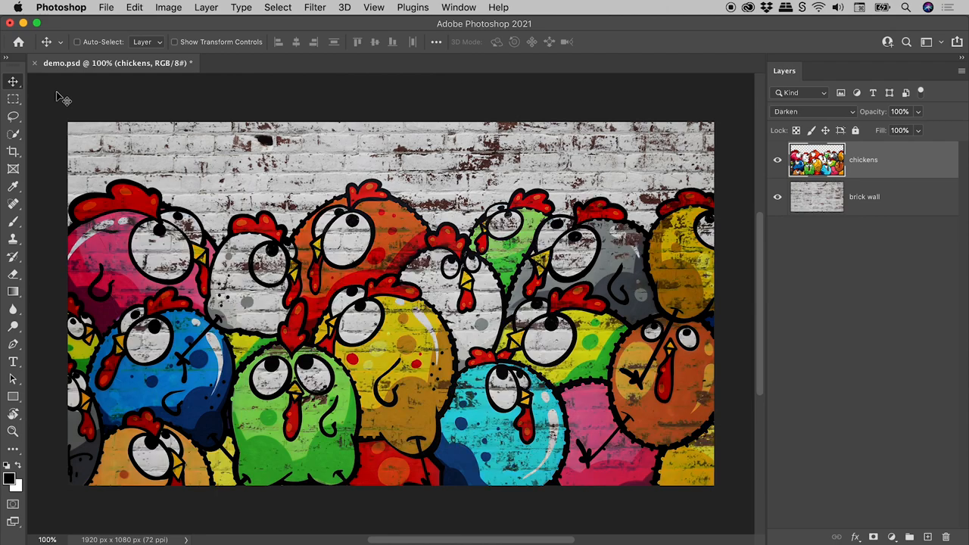
pyautogui.click(814, 112)
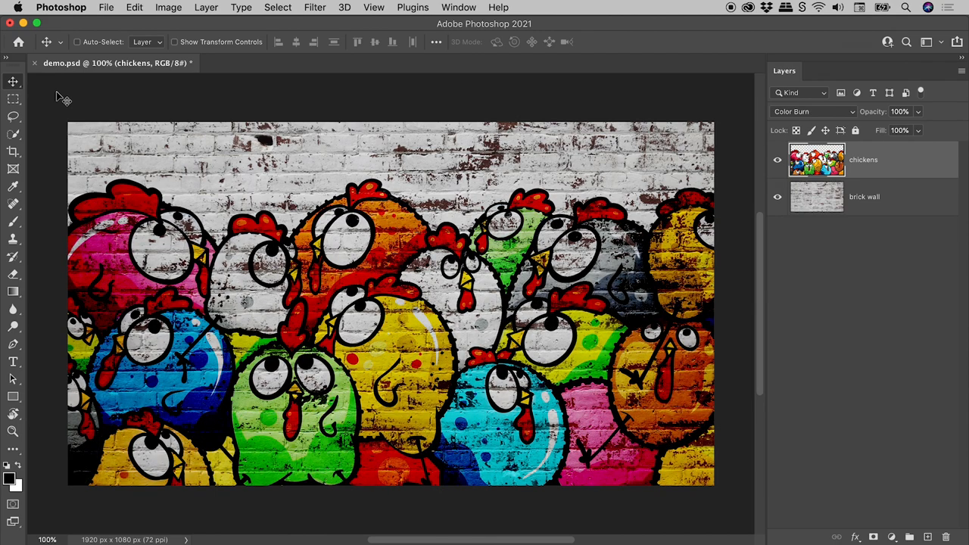
pyautogui.click(813, 112)
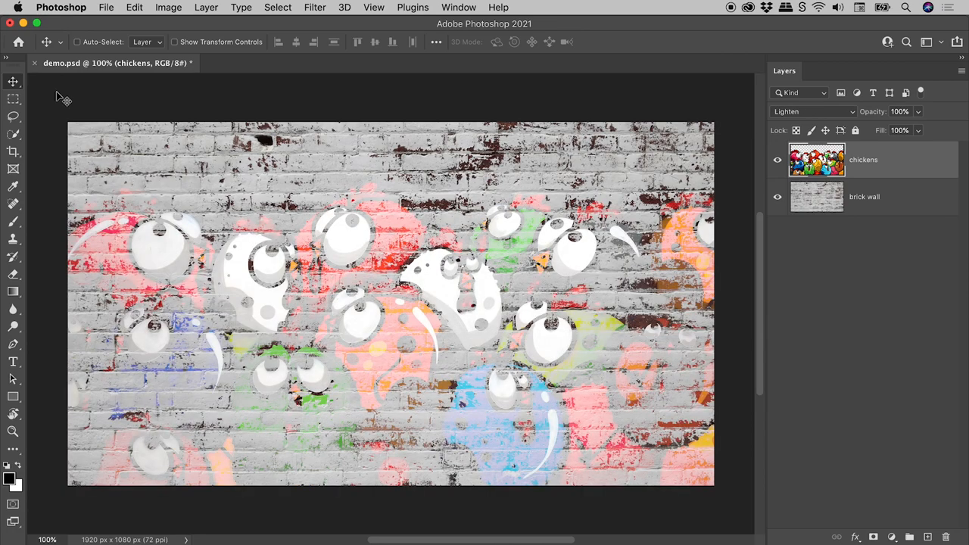
pyautogui.click(812, 112)
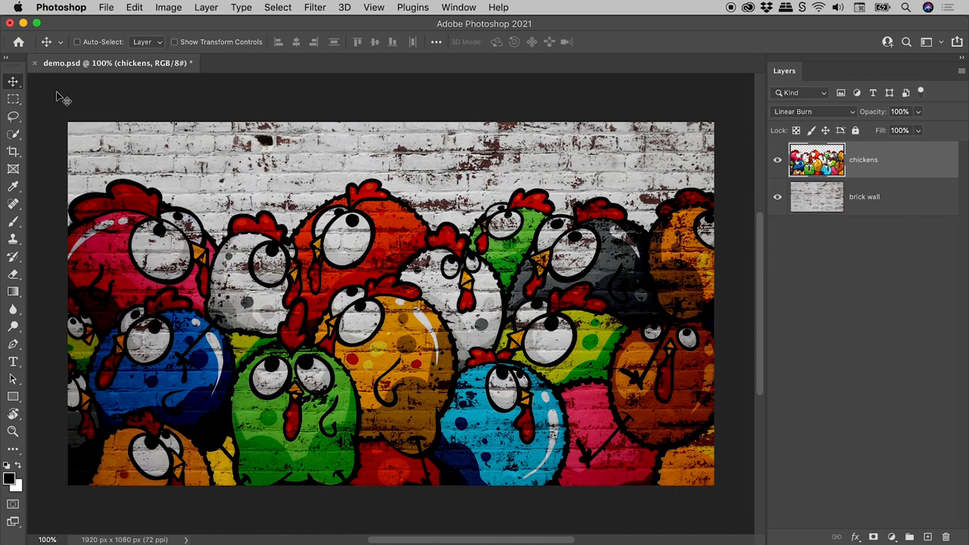
pyautogui.click(812, 112)
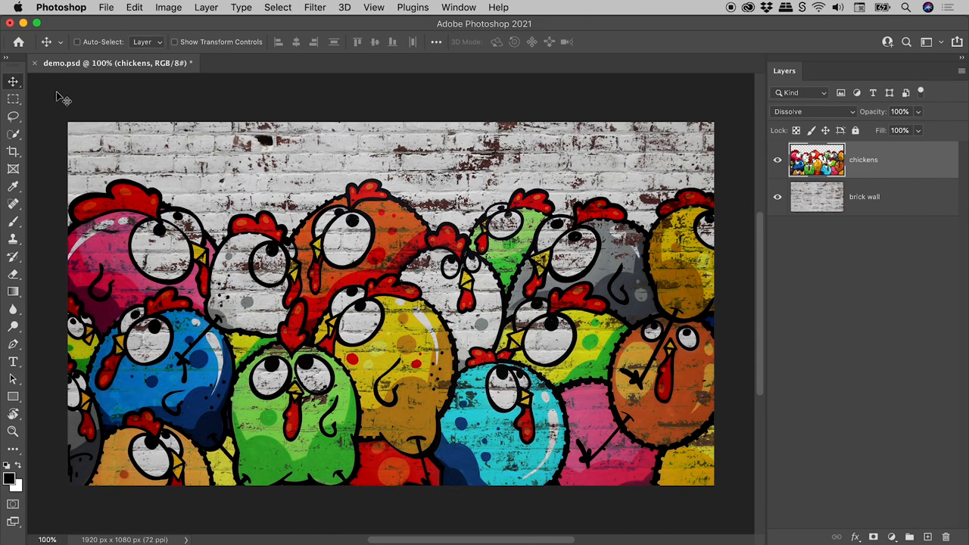
pyautogui.click(812, 112)
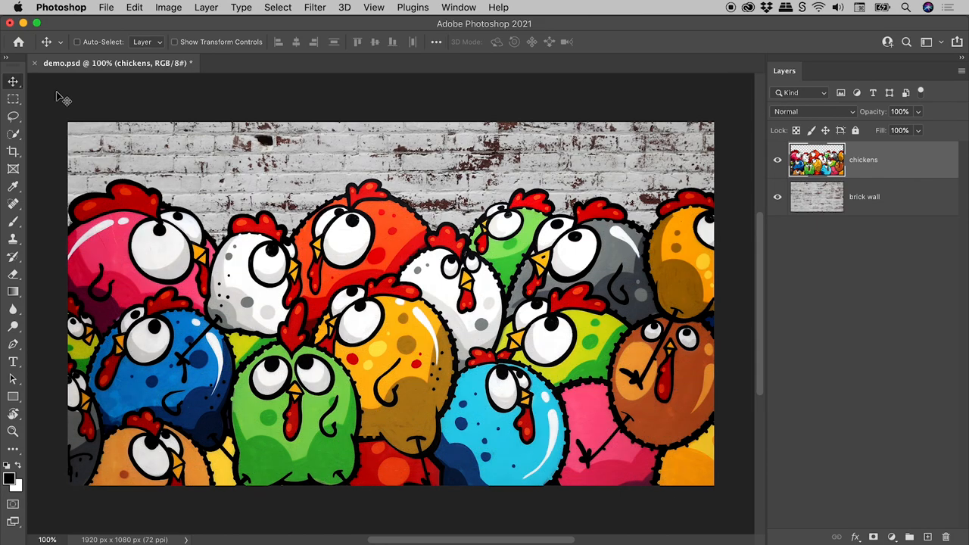
# Step: Try Multiply, Linear Dodge (Add) and Linear Light, then settle on Pin Light for the chickens layer
pyautogui.click(813, 112)
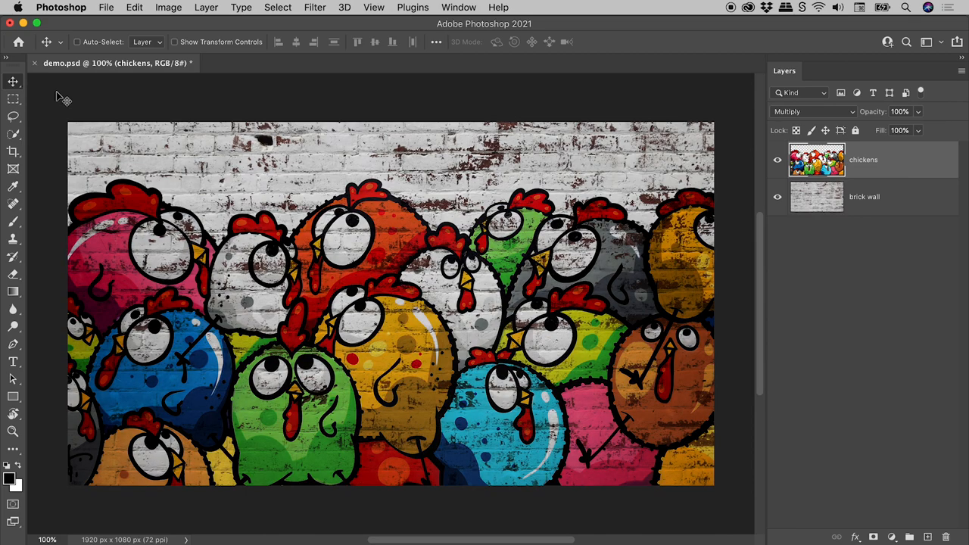
pyautogui.click(811, 112)
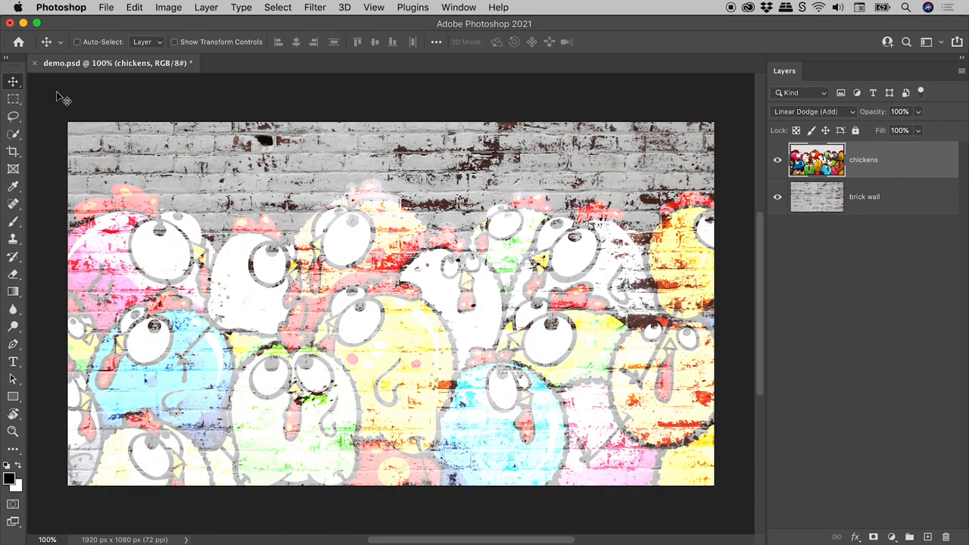
pyautogui.click(810, 112)
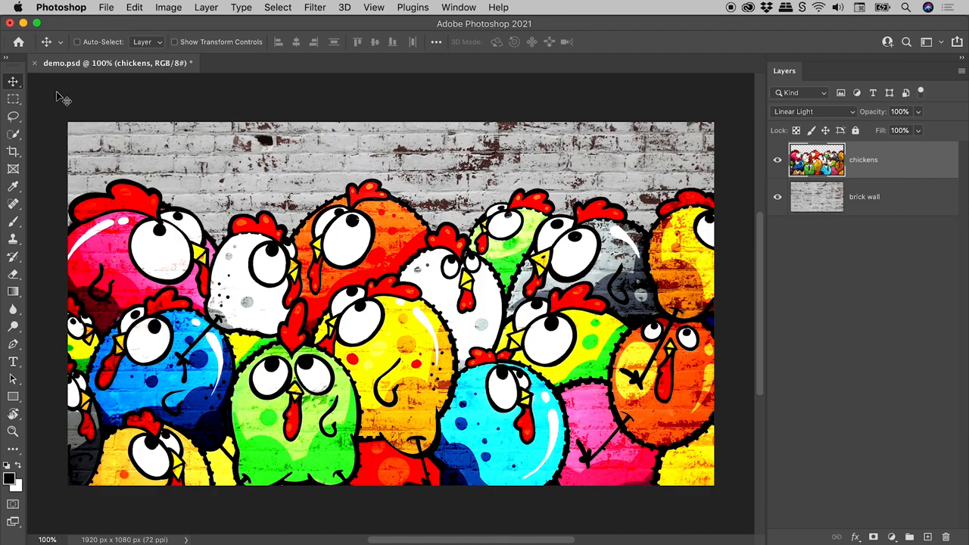
pyautogui.click(811, 112)
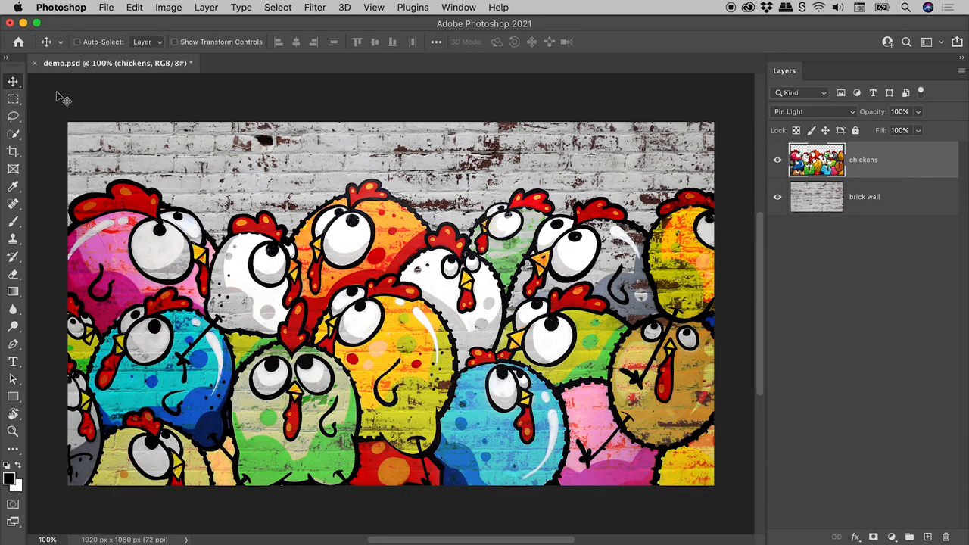
pyautogui.moveTo(221, 124)
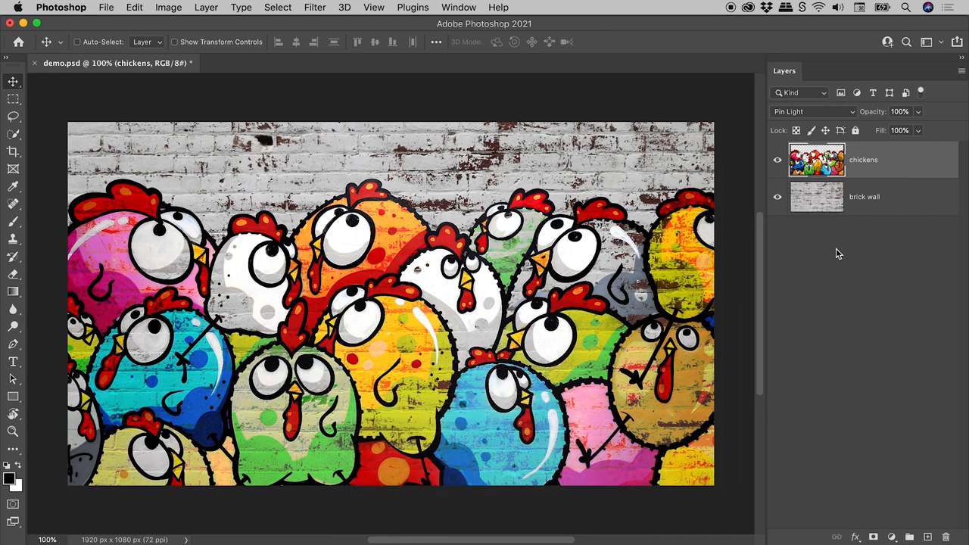
pyautogui.moveTo(739, 270)
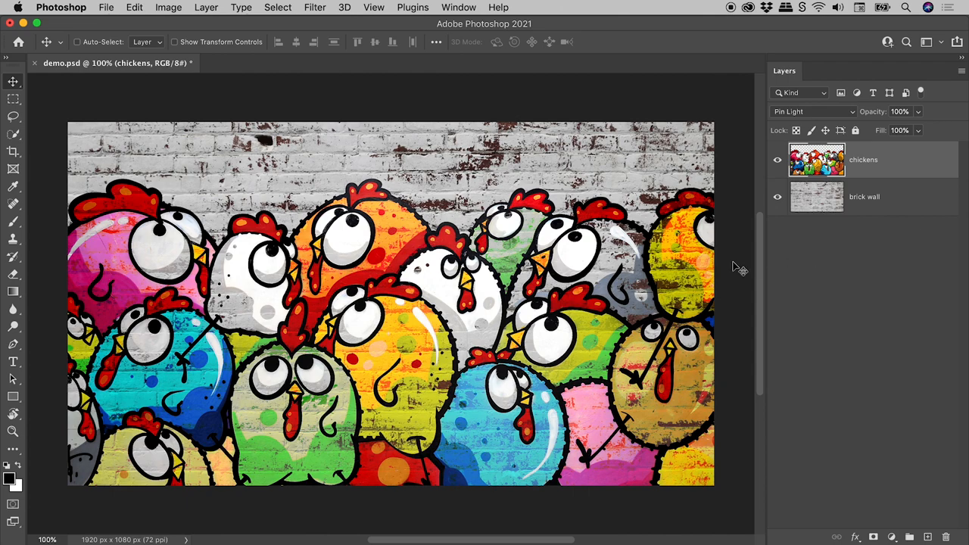
# Step: Activate the Brush tool while the chickens layer stays blended in Pin Light
pyautogui.click(12, 221)
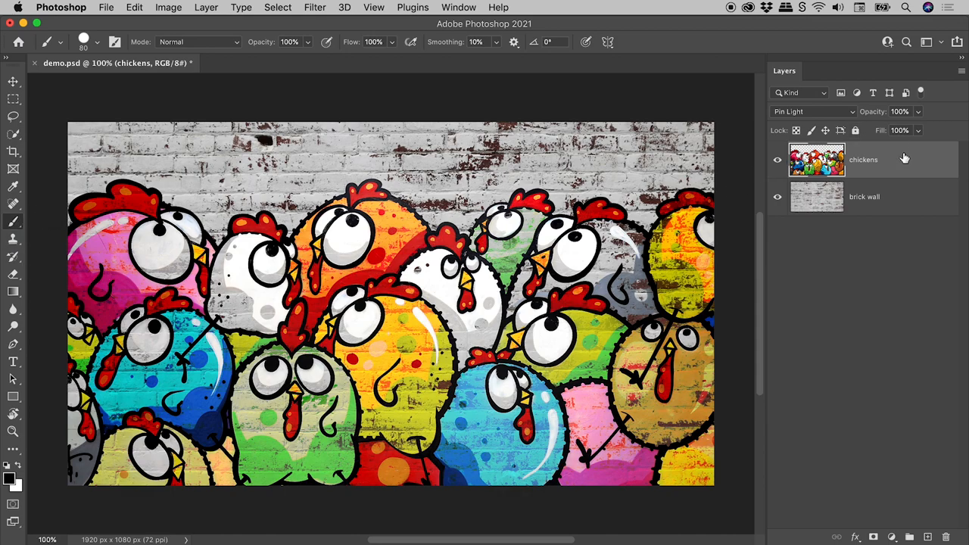
# Step: Cycle the brush painting mode through Darken, Multiply, Color Burn, Lighten, Linear Dodge (Add) and back to Normal
pyautogui.click(197, 43)
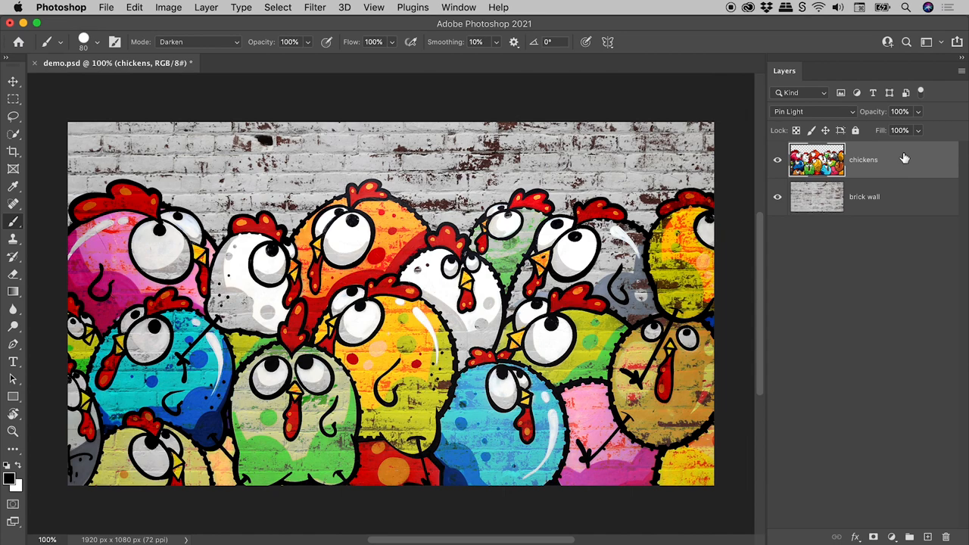
pyautogui.click(197, 43)
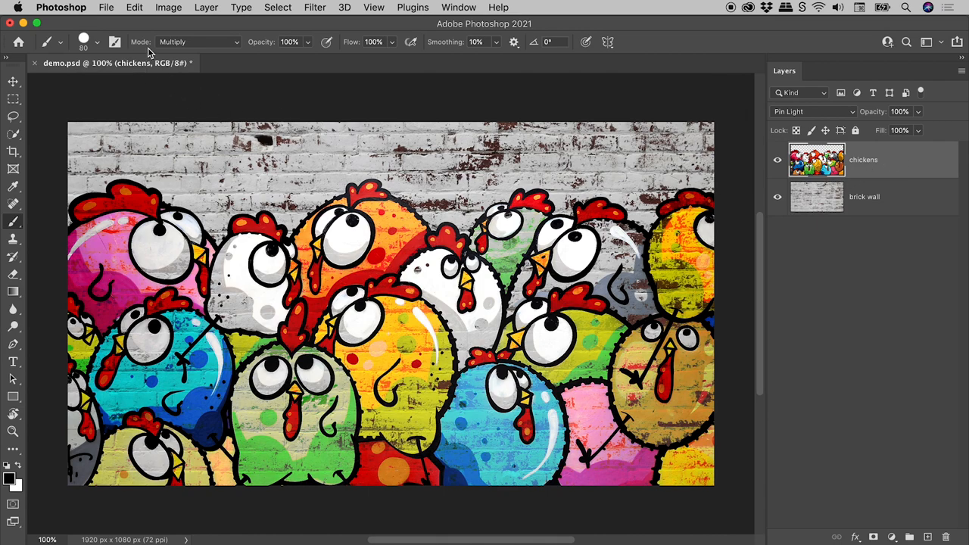
pyautogui.click(197, 43)
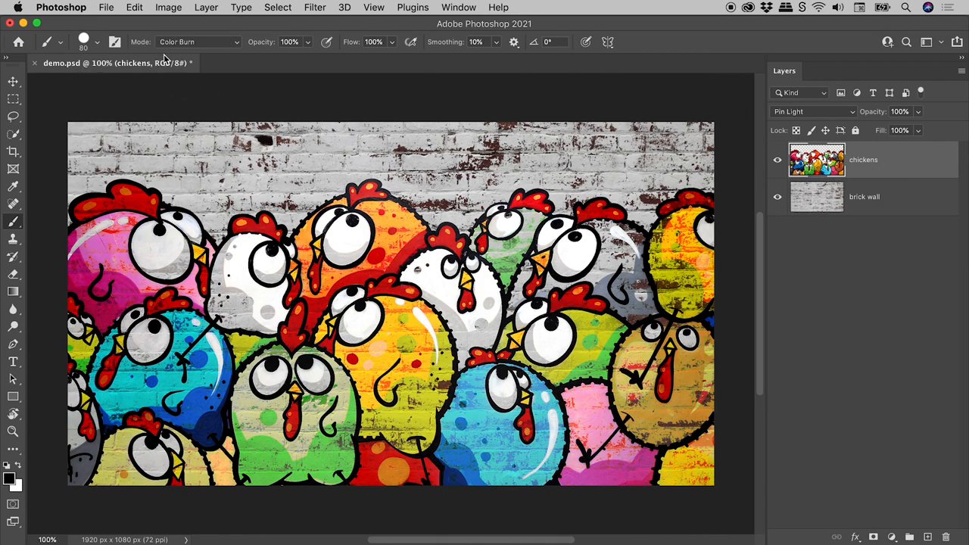
pyautogui.click(197, 43)
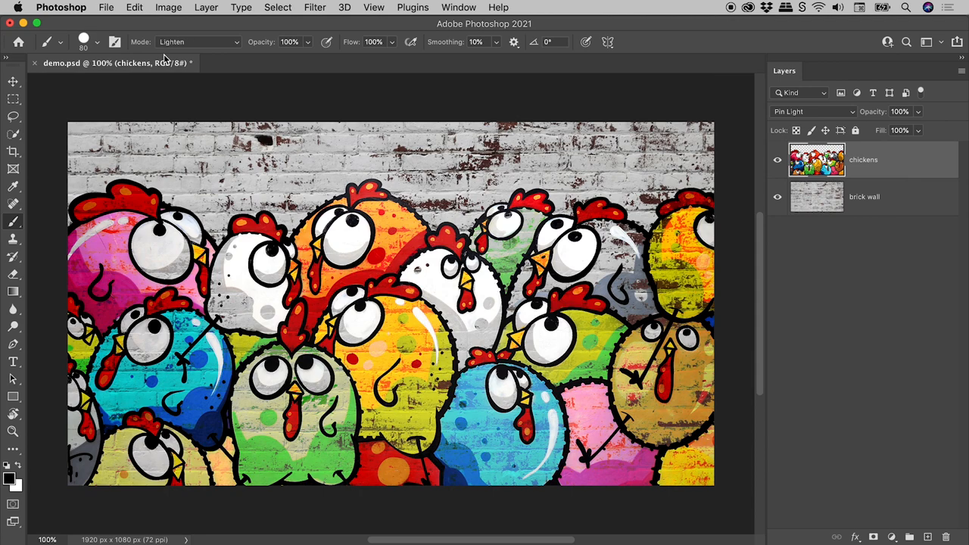
pyautogui.click(197, 42)
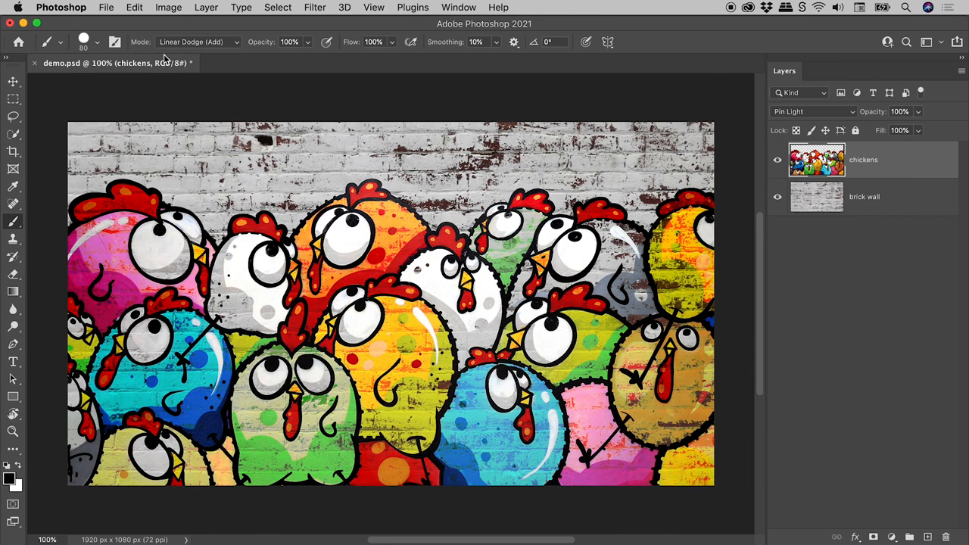
pyautogui.click(197, 43)
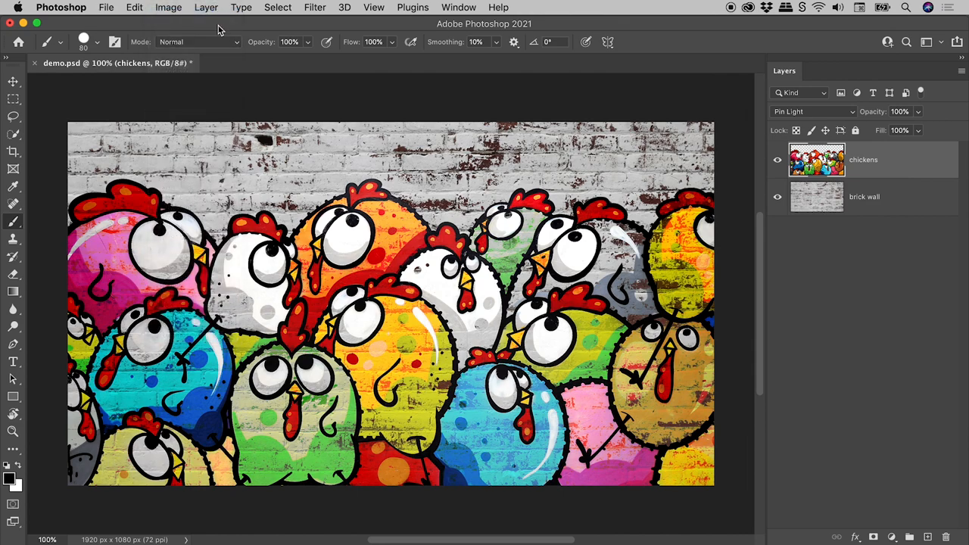
# Step: Return to the Move tool, briefly try Hard Mix on the chickens layer, then restore Pin Light
pyautogui.click(12, 82)
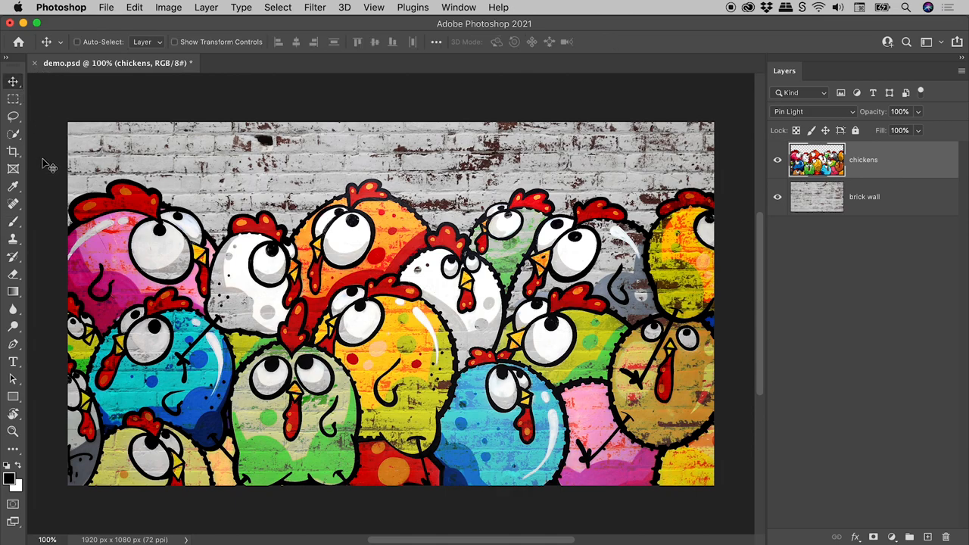
pyautogui.click(810, 112)
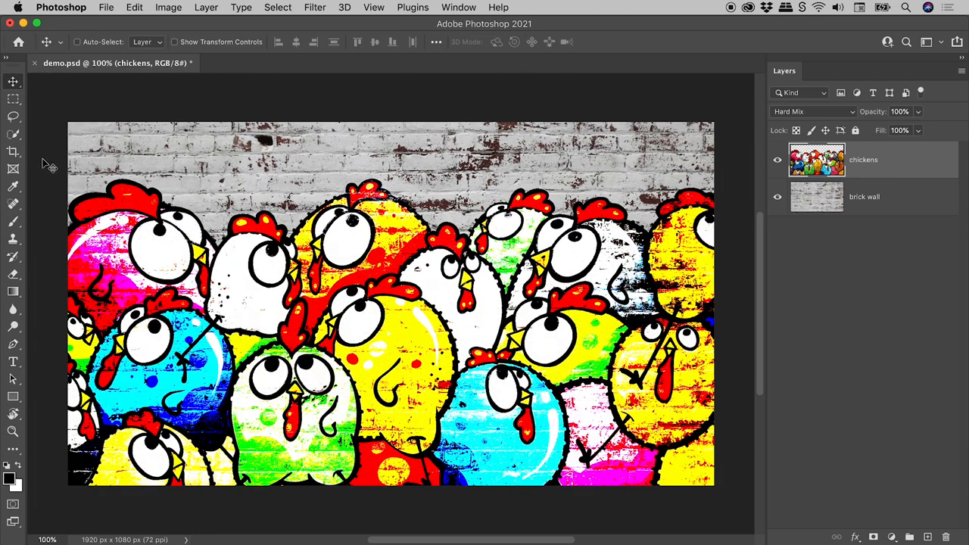
pyautogui.click(811, 113)
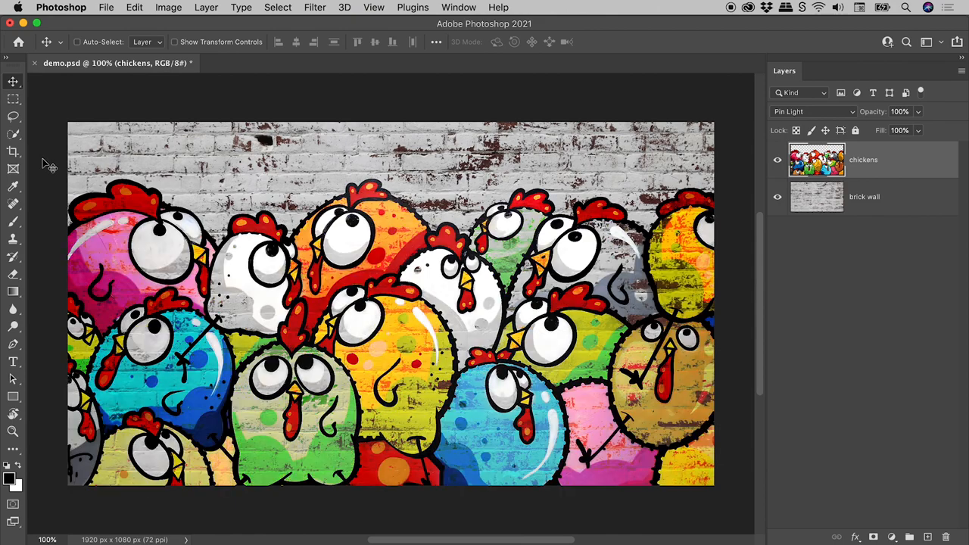